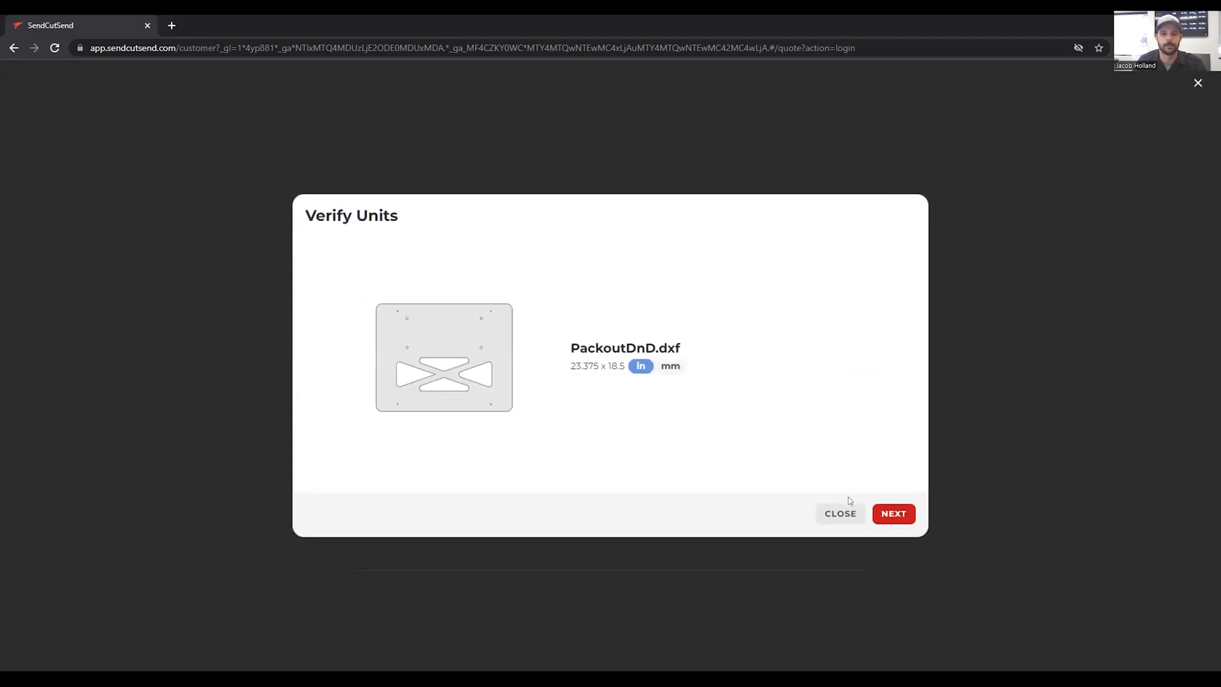
# Step: Confirm inch units and choose the .250" (6.3 mm) 6061 aluminum thickness
pyautogui.click(893, 513)
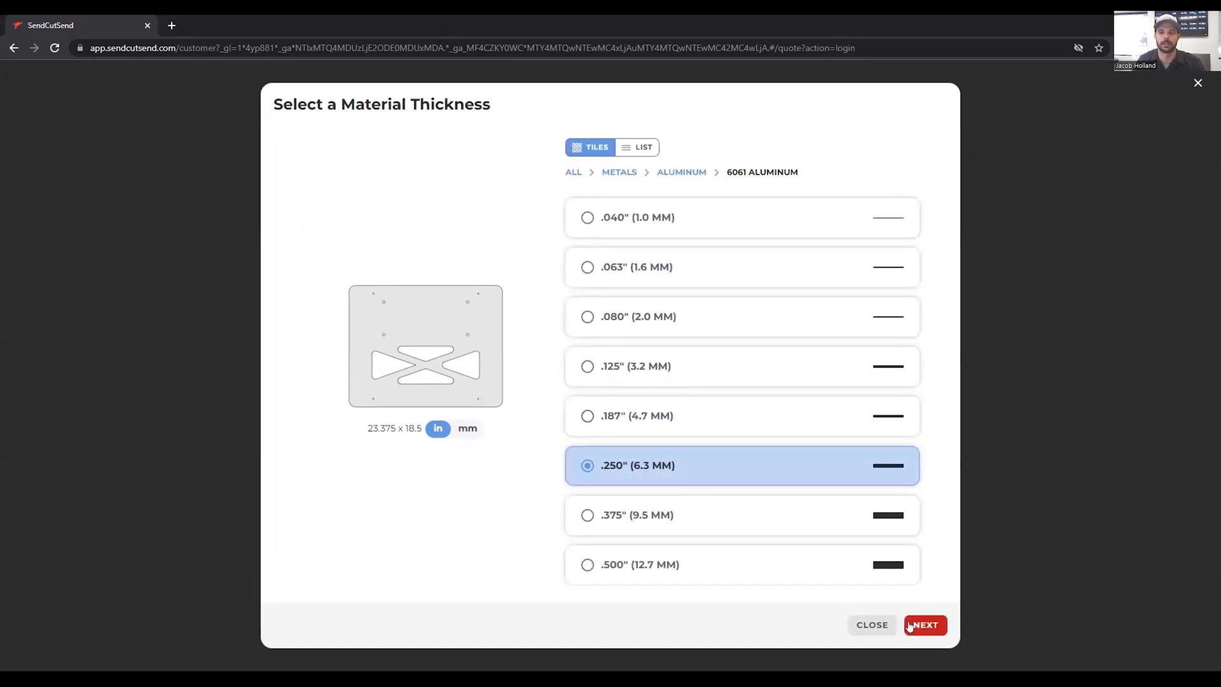
pyautogui.click(924, 625)
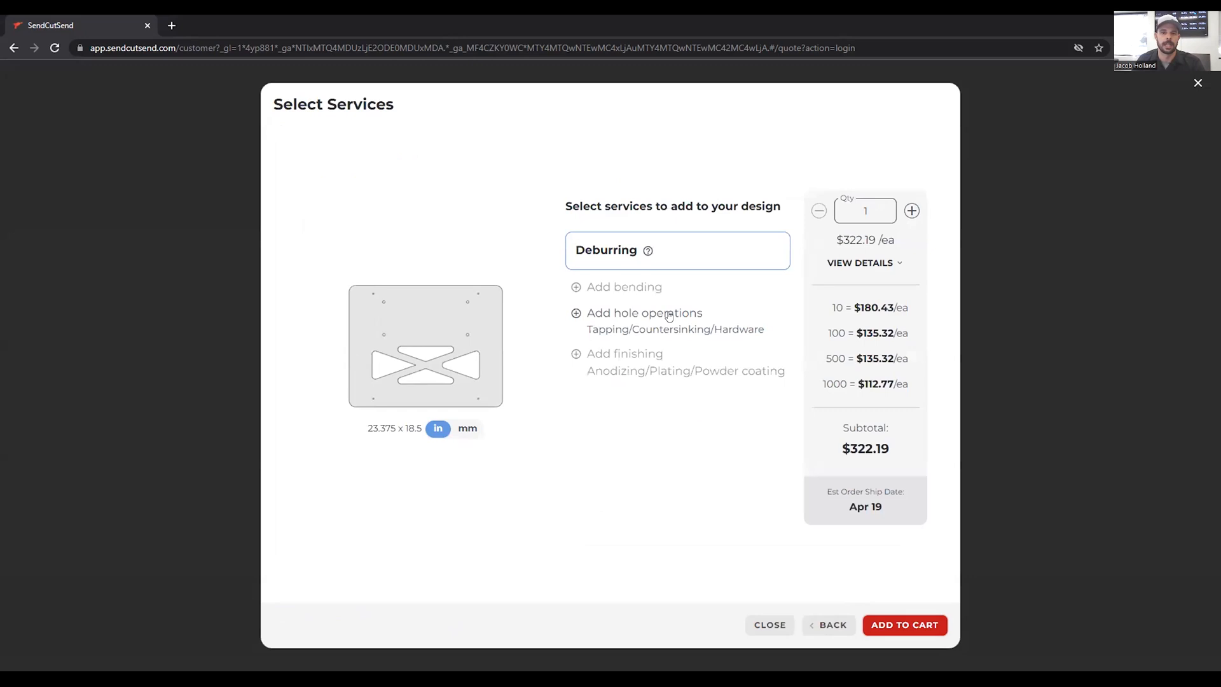
# Step: Make the 0.2014" holes tapped with a 1/4-20 thread size
pyautogui.click(644, 312)
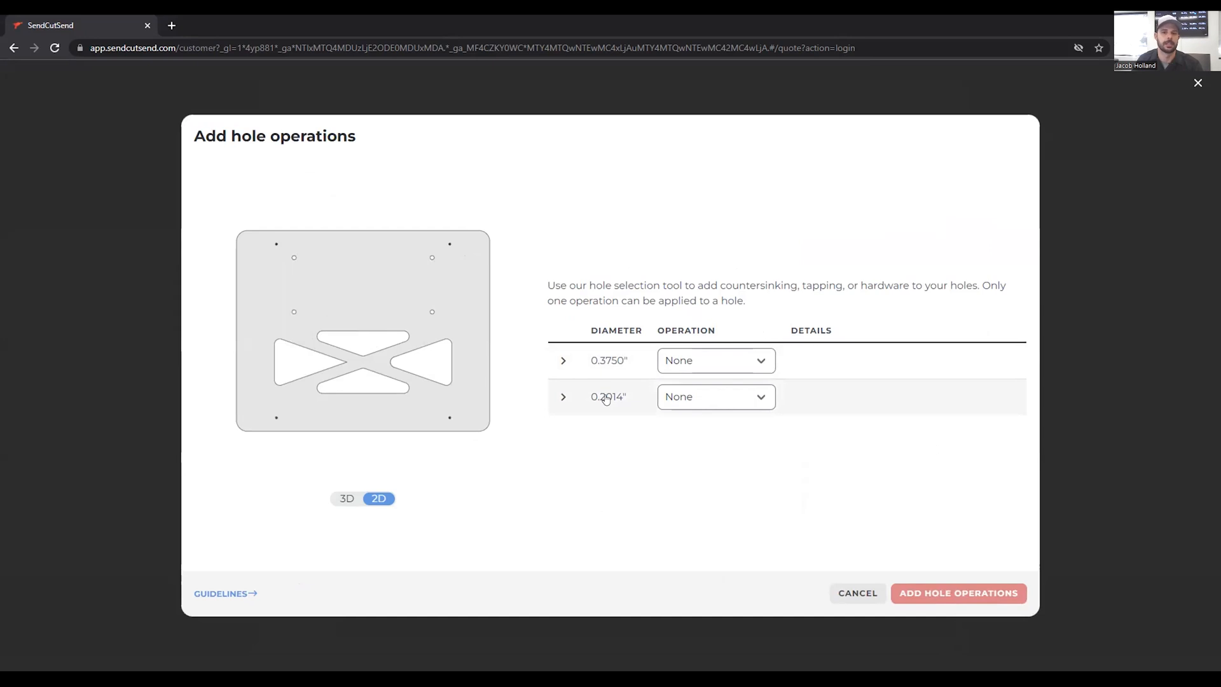
pyautogui.click(713, 396)
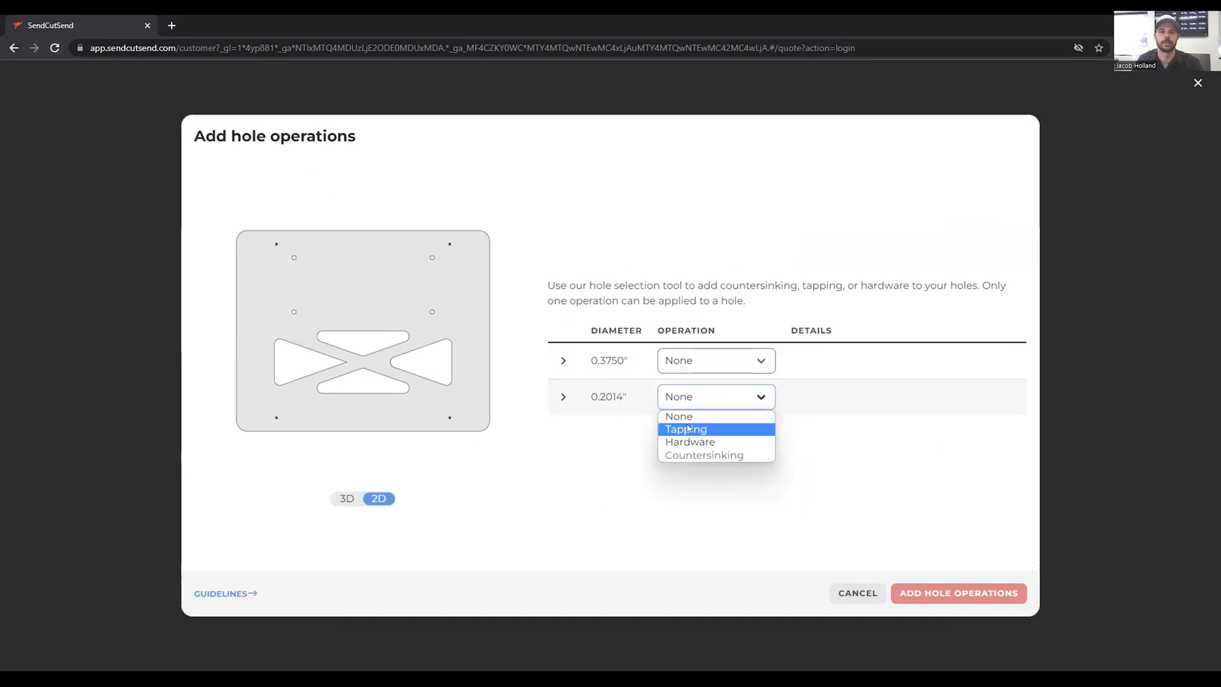
pyautogui.click(684, 429)
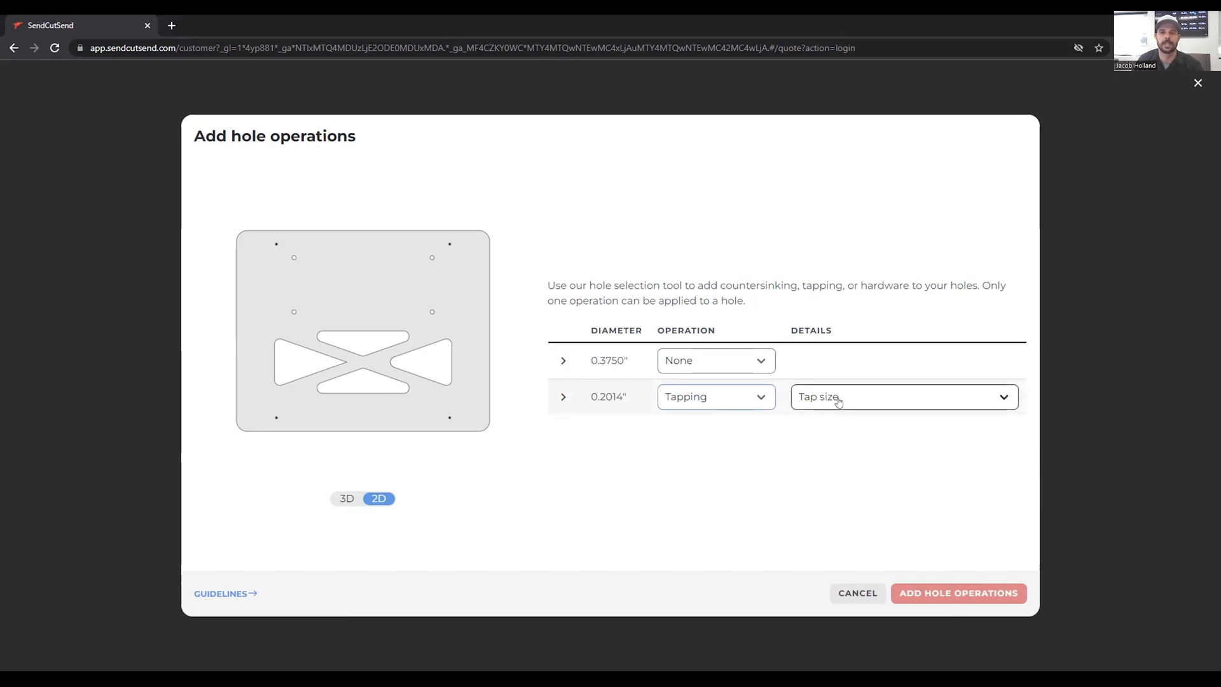
pyautogui.click(903, 396)
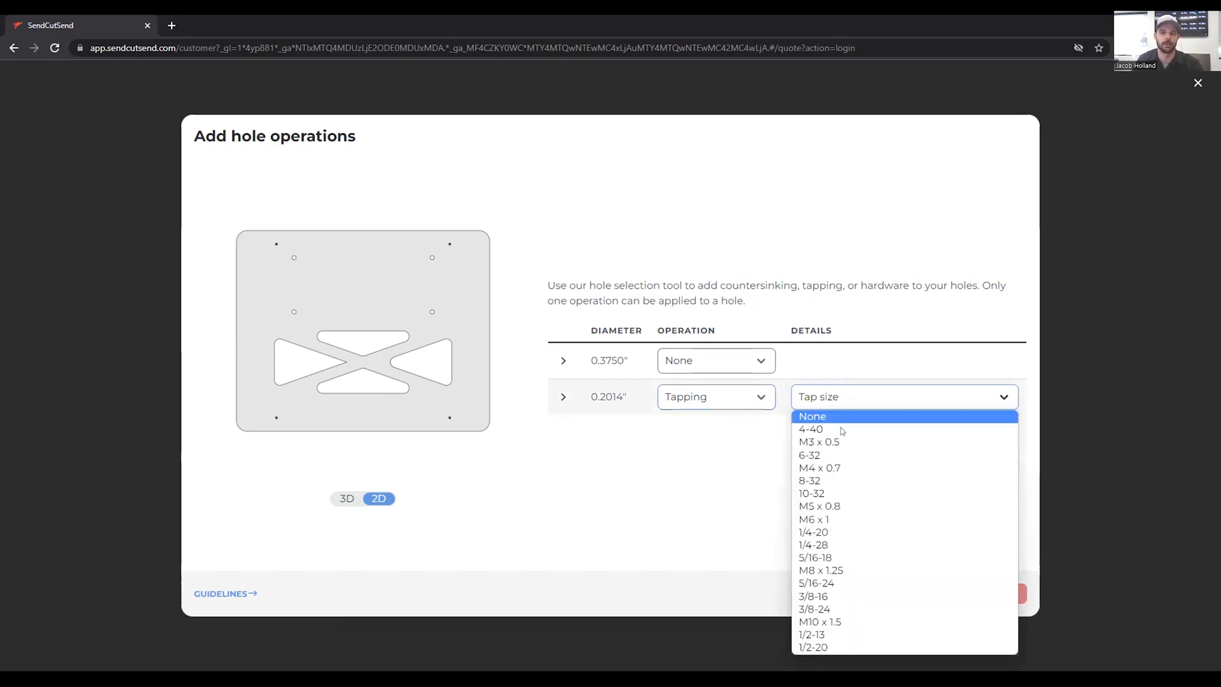
pyautogui.moveTo(814, 520)
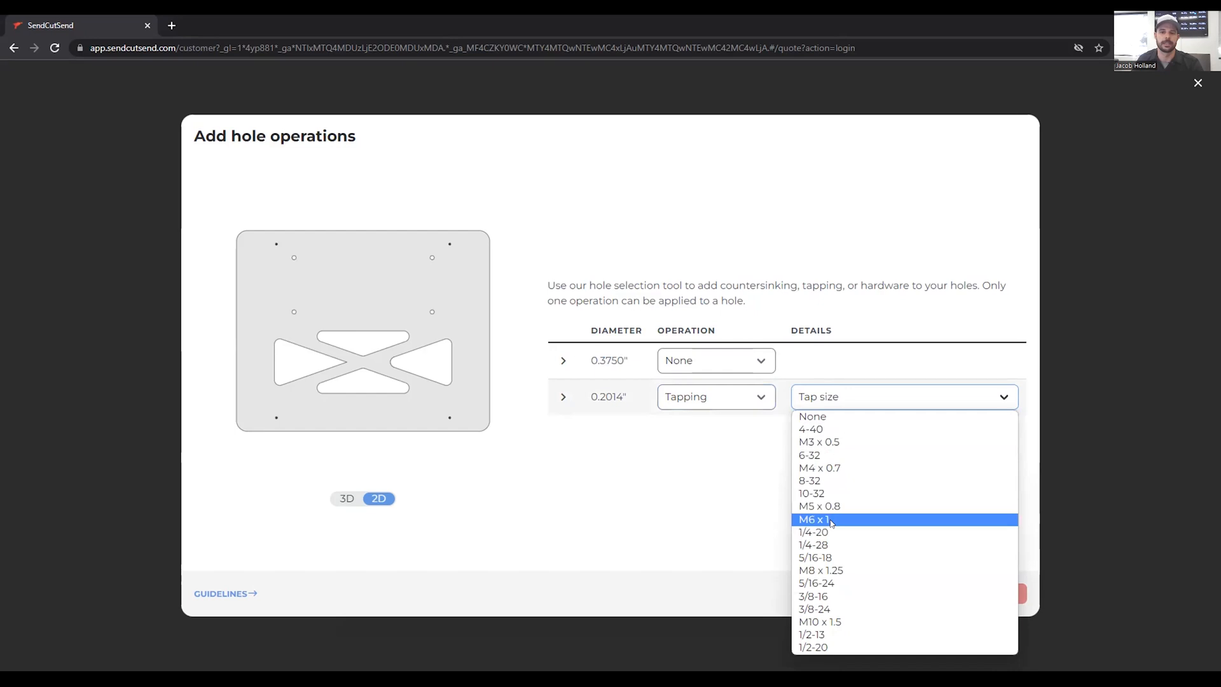
pyautogui.moveTo(829, 532)
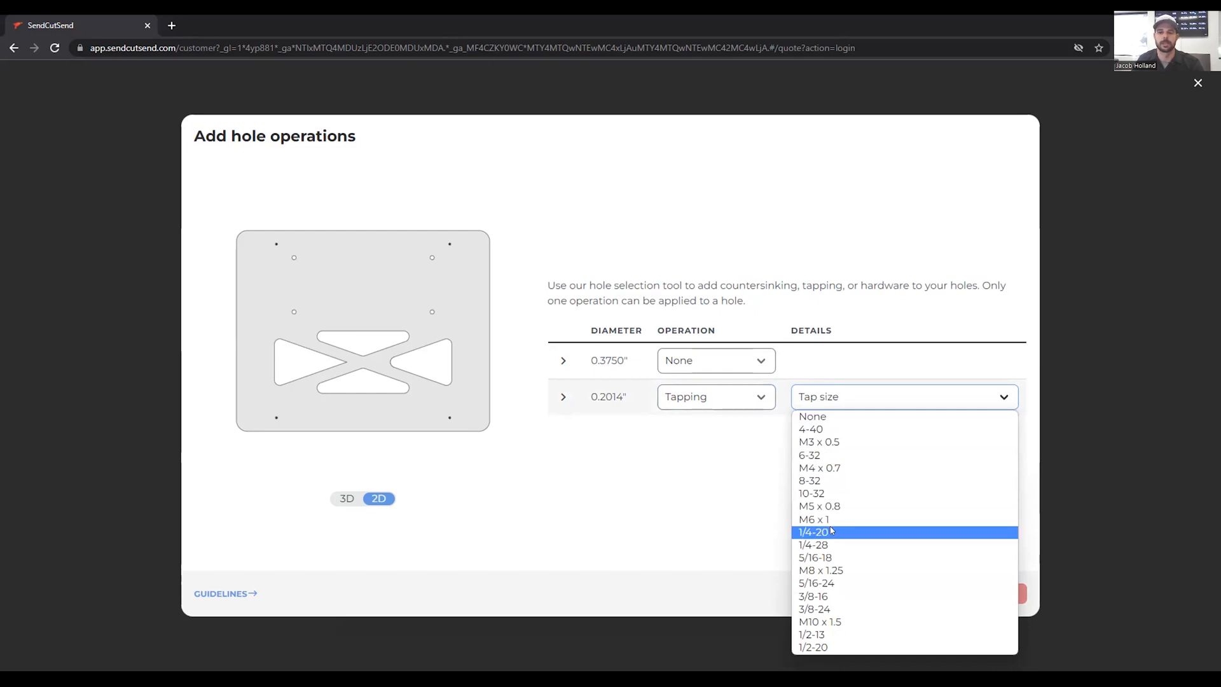
pyautogui.click(814, 531)
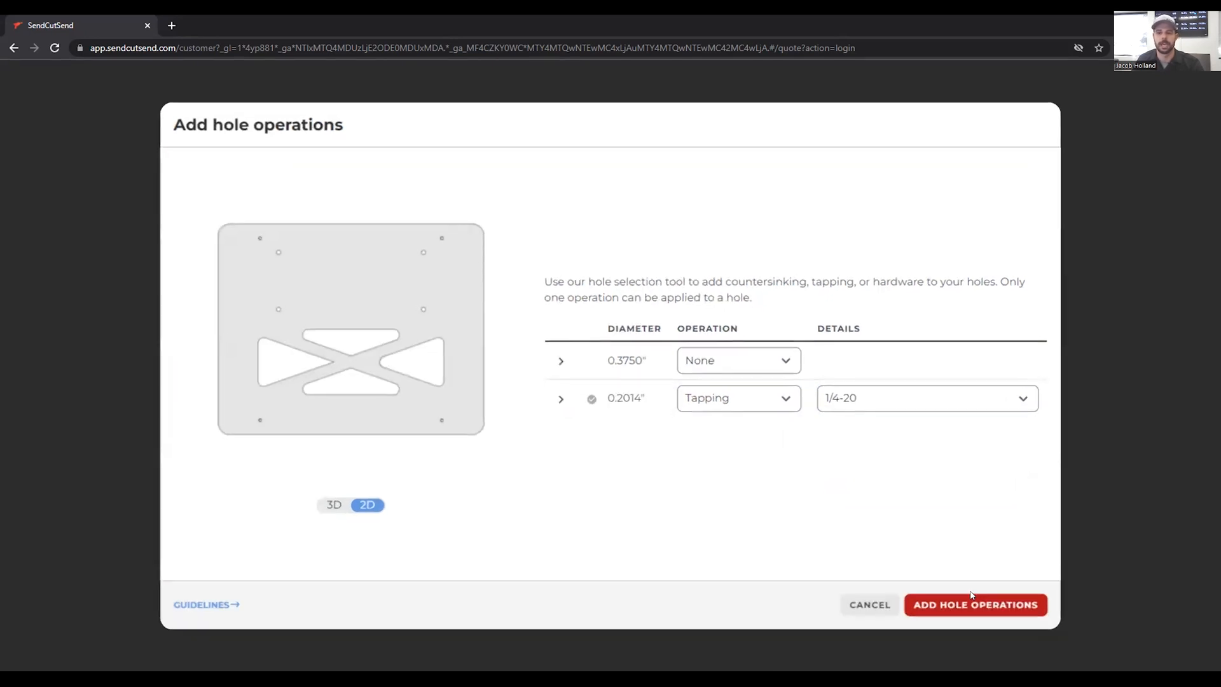
# Step: Apply the tapping and add the deburred PackoutDnD.dxf part to the cart ($334.19)
pyautogui.click(974, 604)
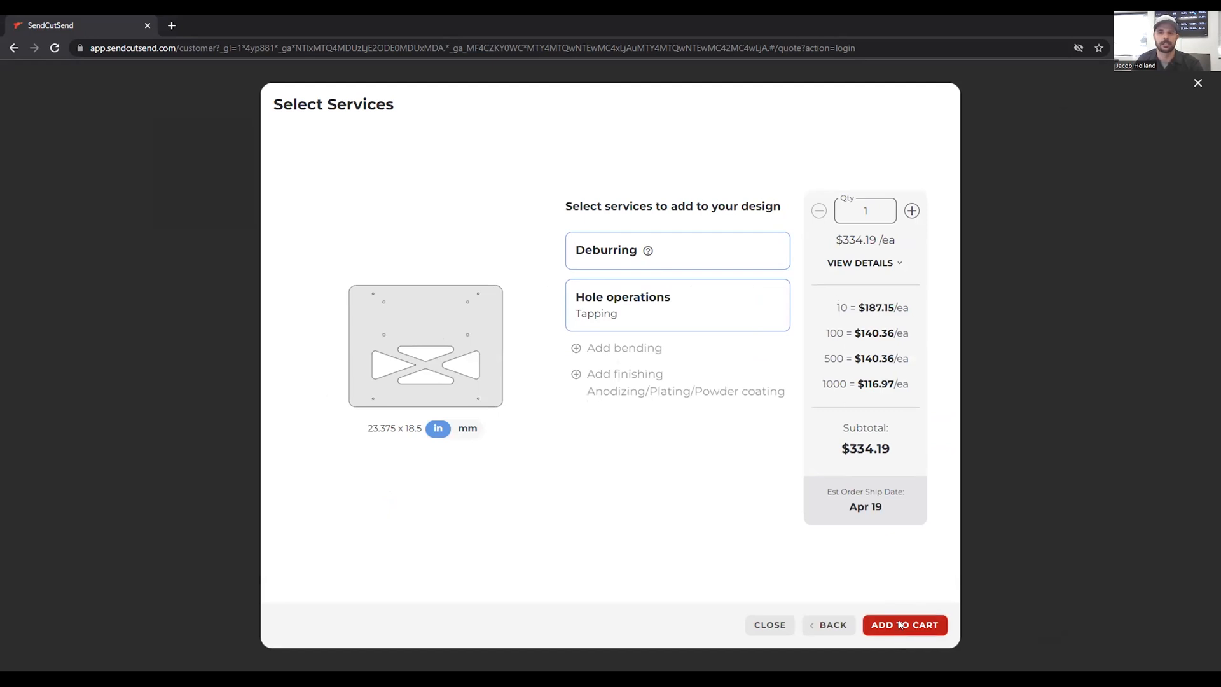
pyautogui.click(903, 624)
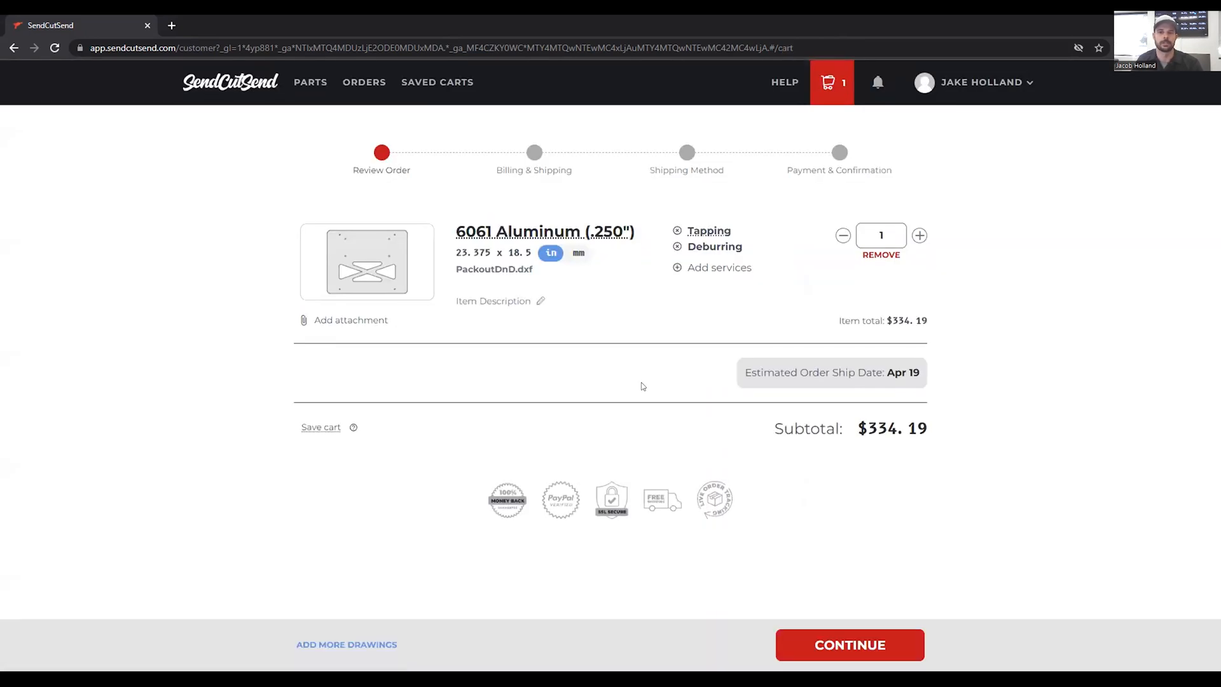